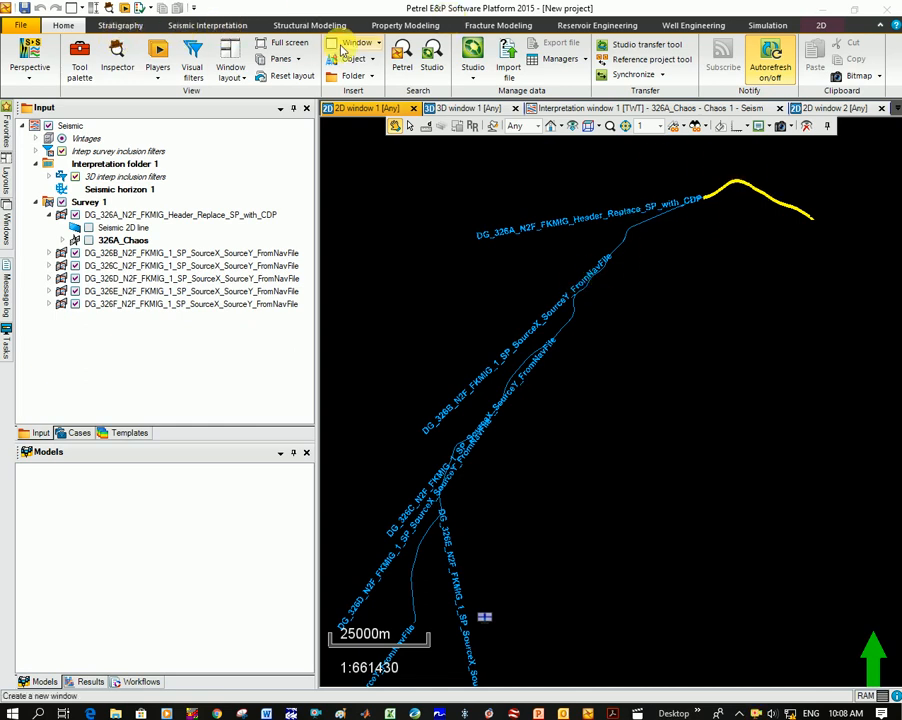
Create a new Interpretation window from the Home tab's Window list.
left_click(355, 43)
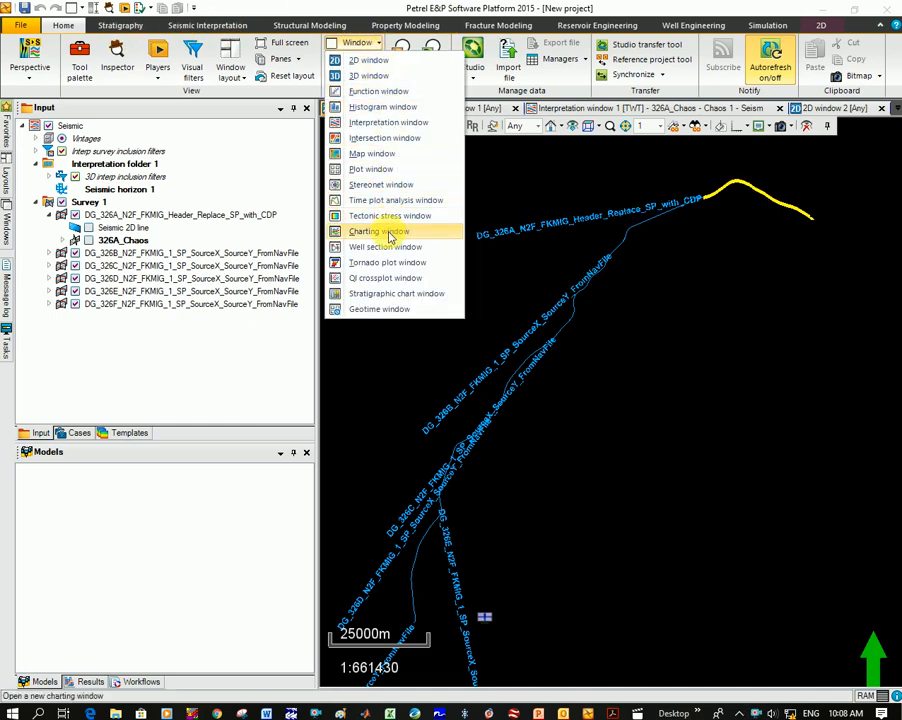
mouse_move(388, 122)
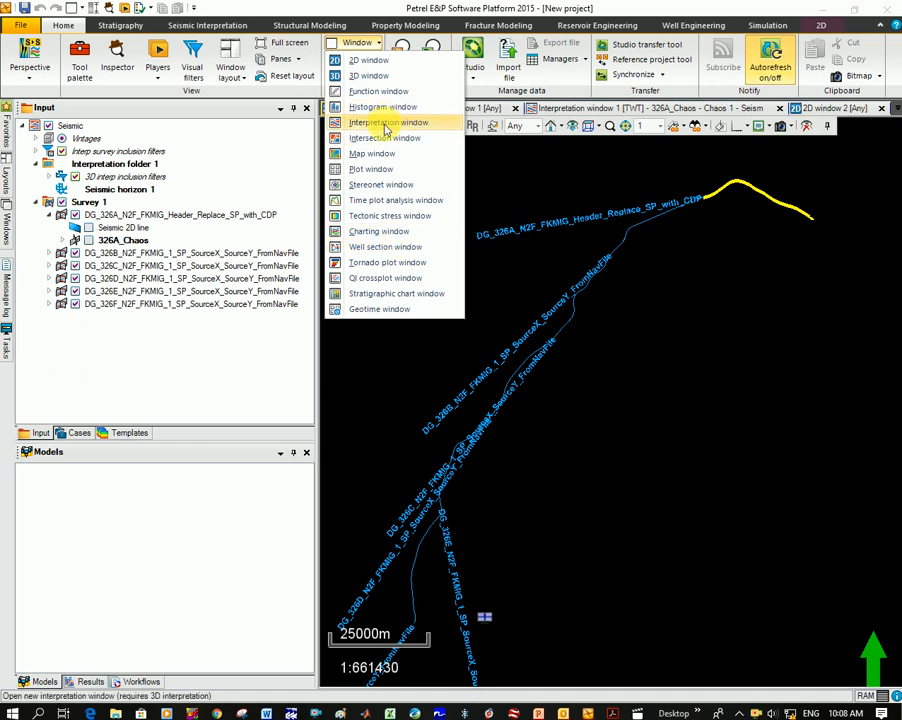
left_click(386, 121)
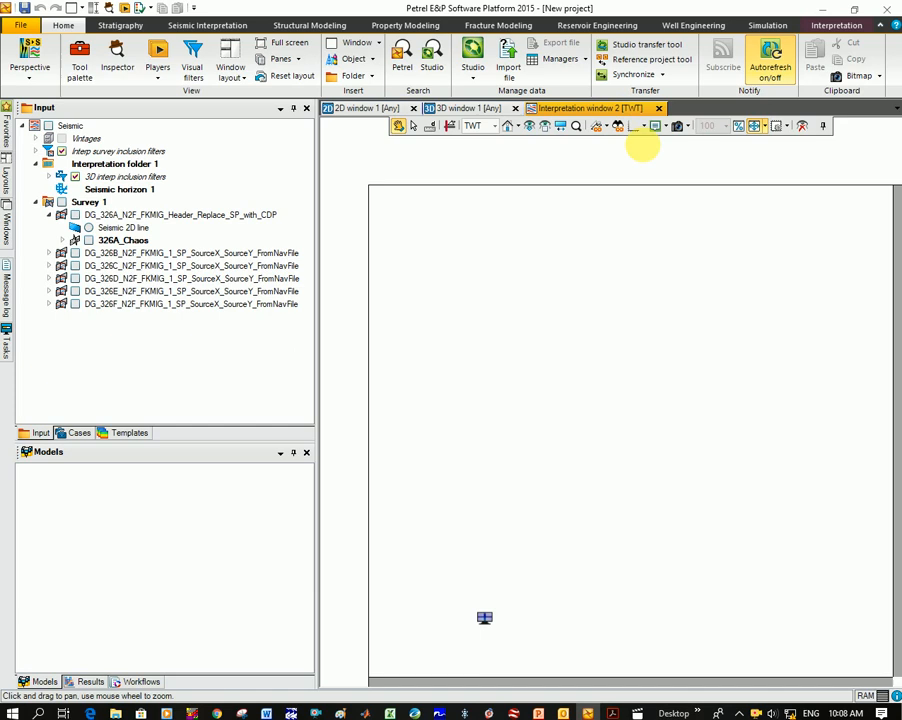
mouse_move(598, 298)
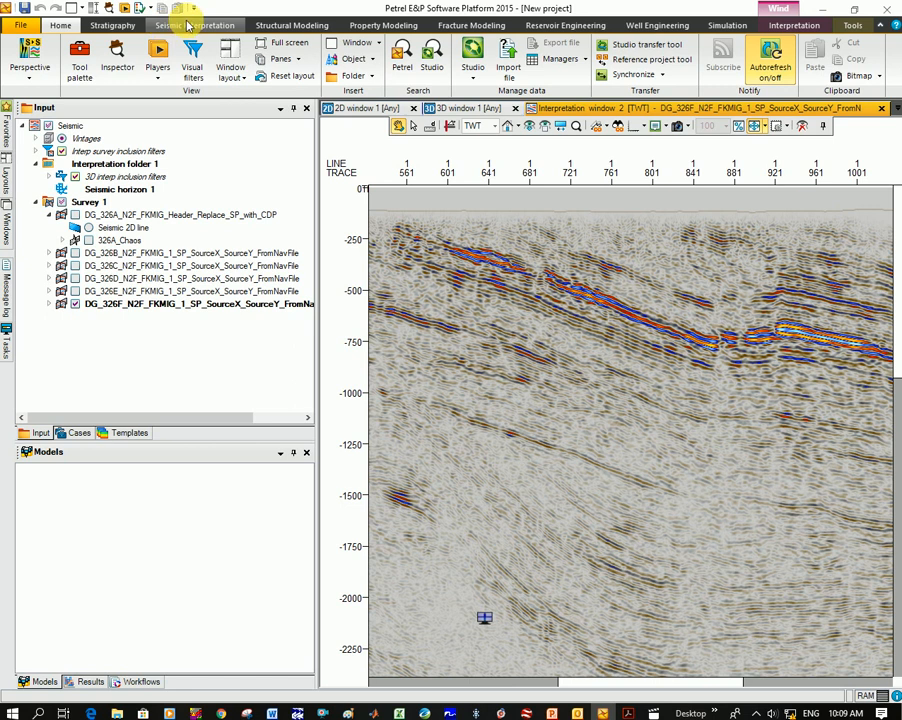
Activate guided autotracking on the Seismic Interpretation tab with Seismic horizon 1 selected.
left_click(194, 25)
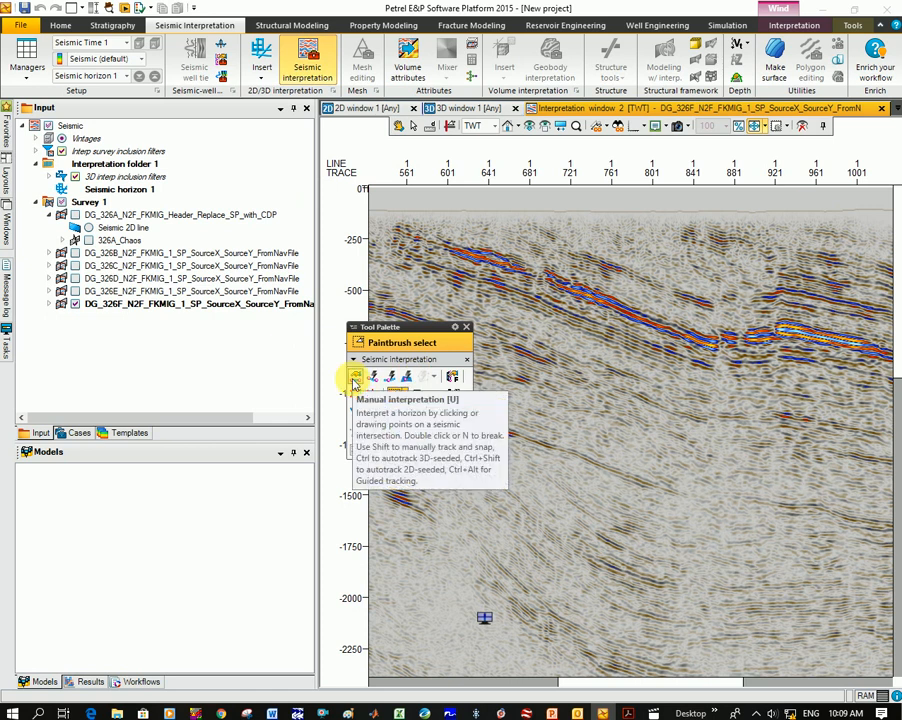
mouse_move(372, 376)
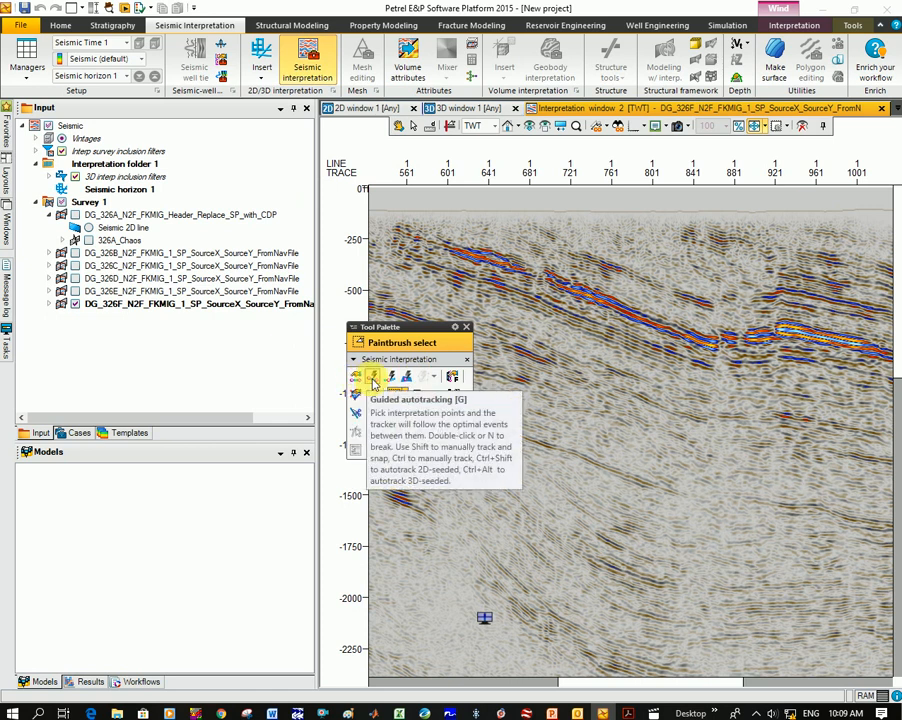
mouse_move(408, 376)
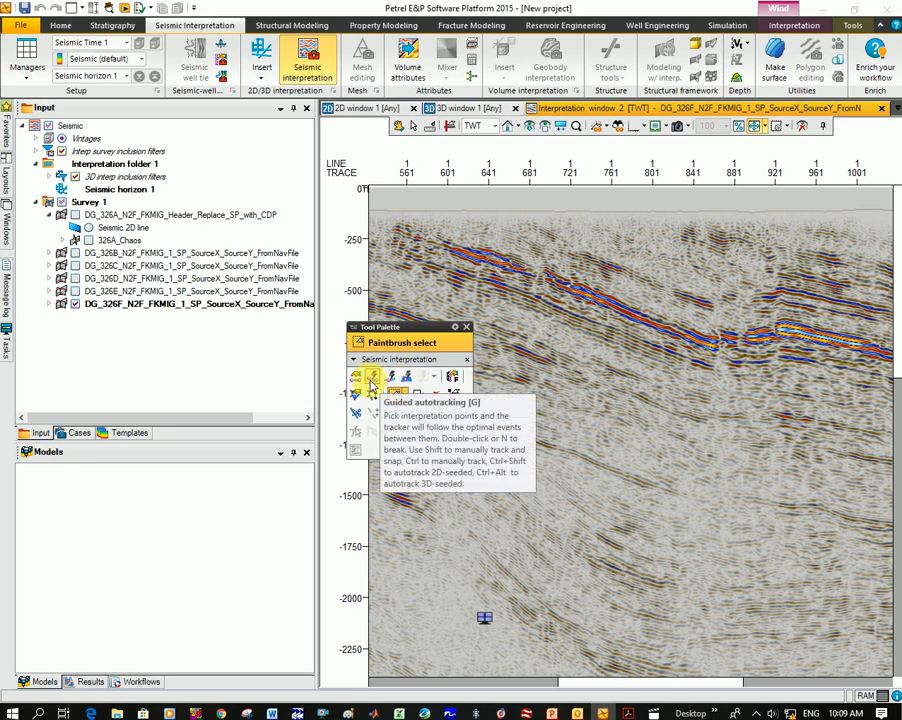
left_click(371, 376)
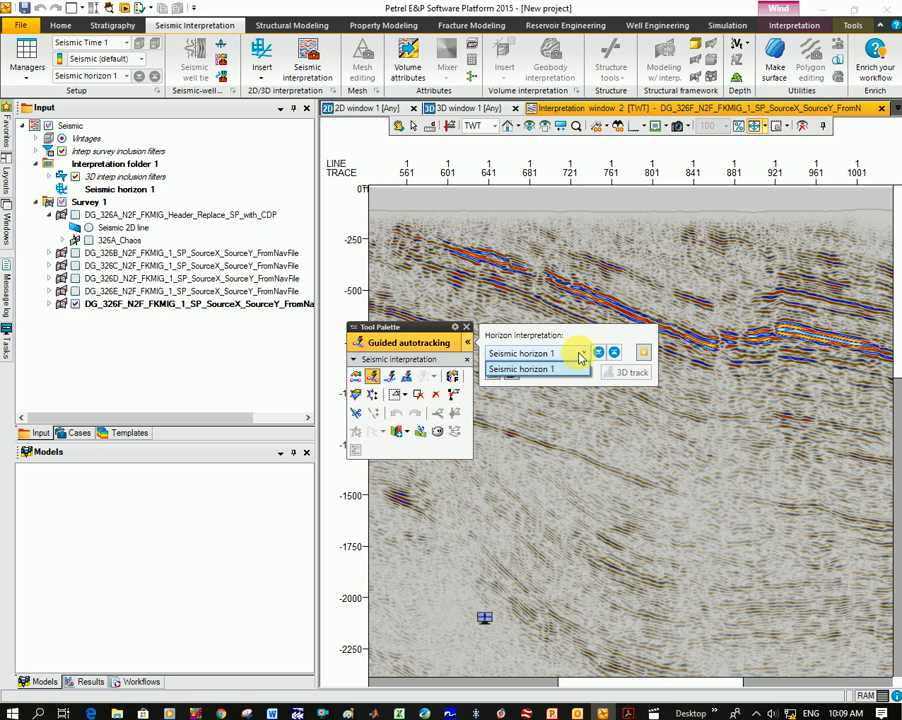
left_click(523, 353)
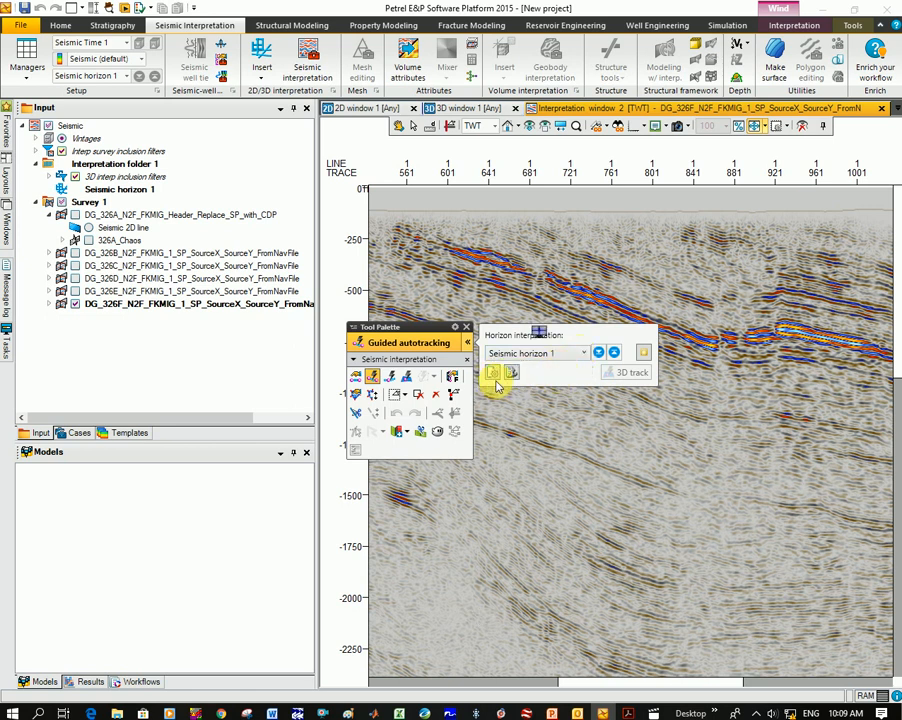
mouse_move(493, 372)
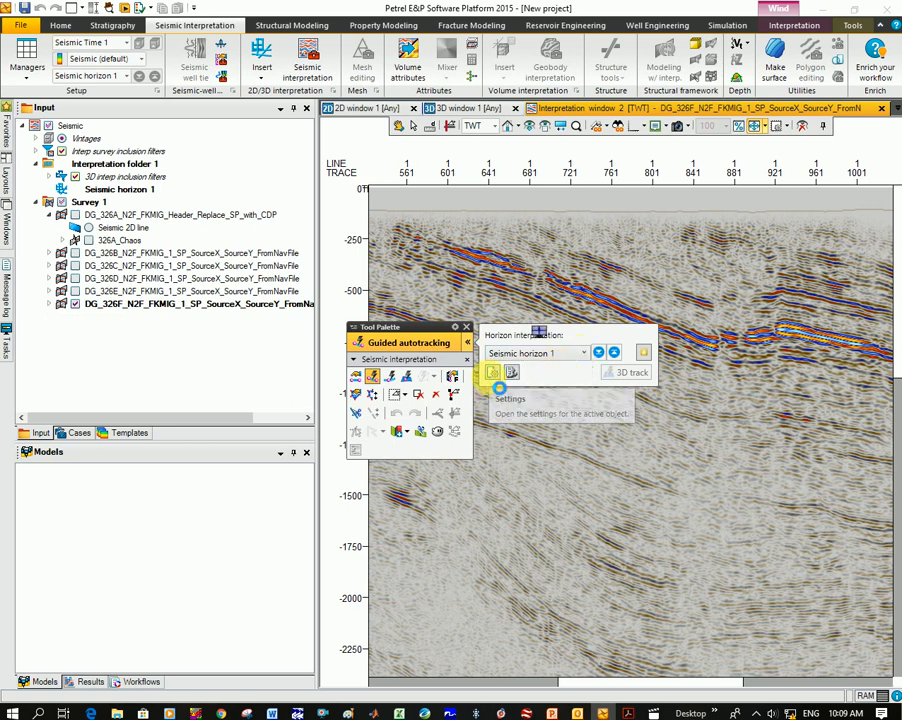
Review the autotracking settings for Seismic horizon 1, then close the dialog.
left_click(510, 372)
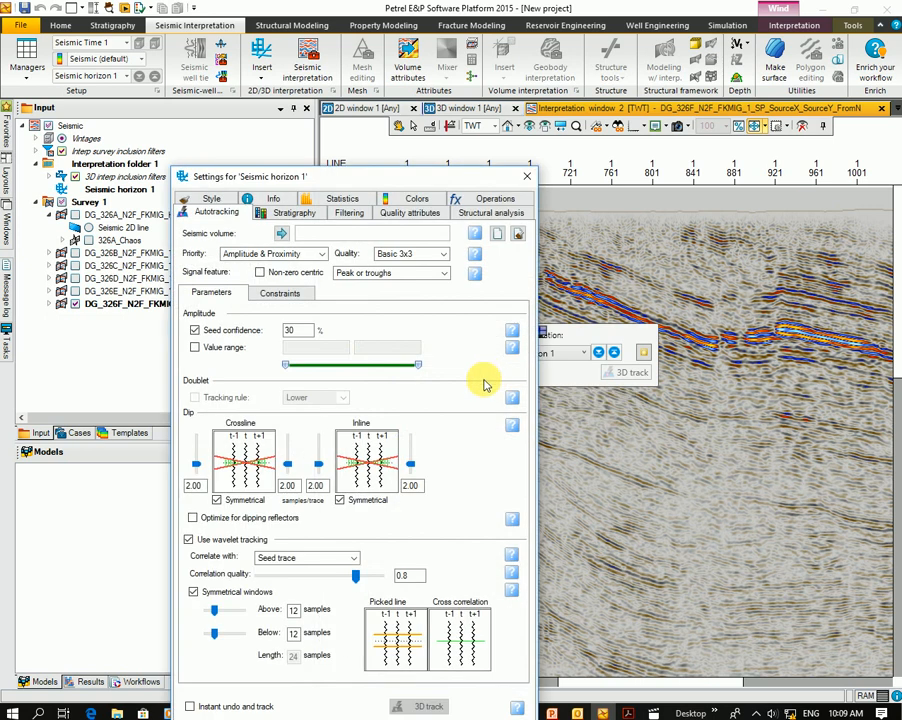
mouse_move(483, 374)
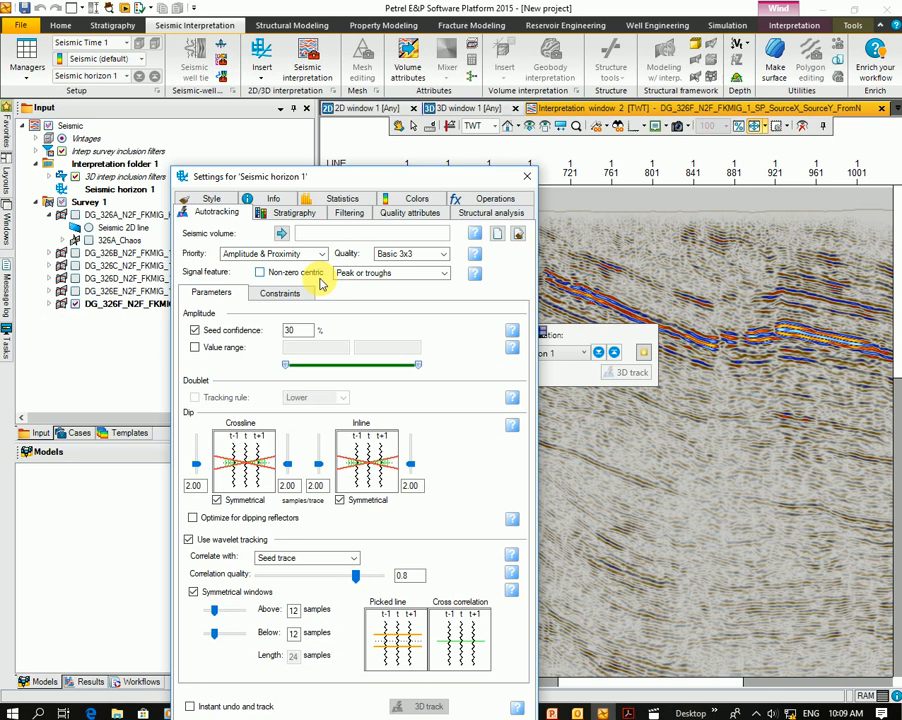
mouse_move(378, 322)
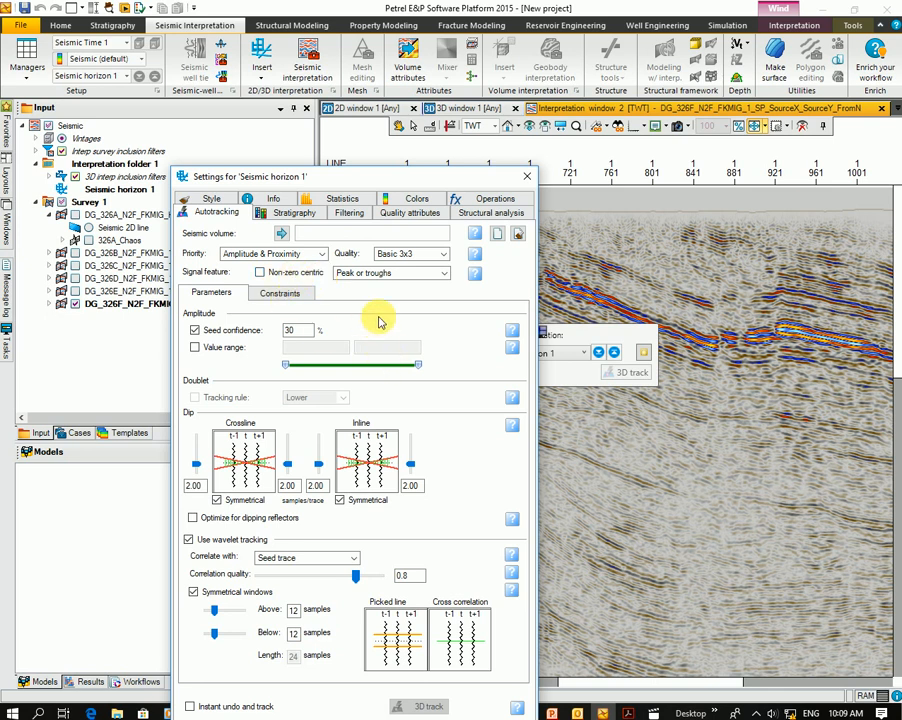
left_click(527, 176)
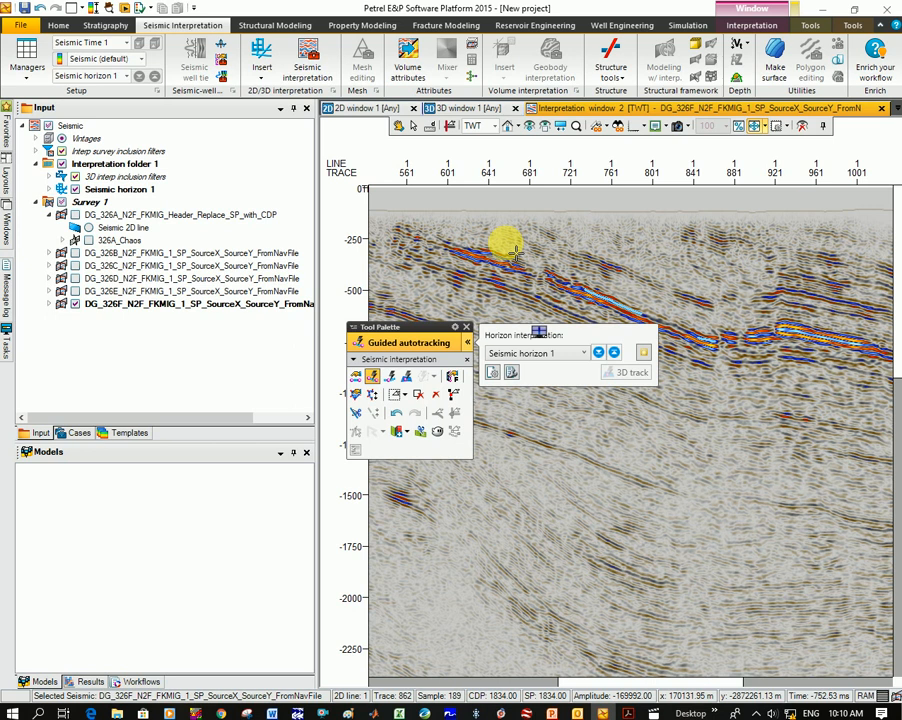
mouse_move(540, 260)
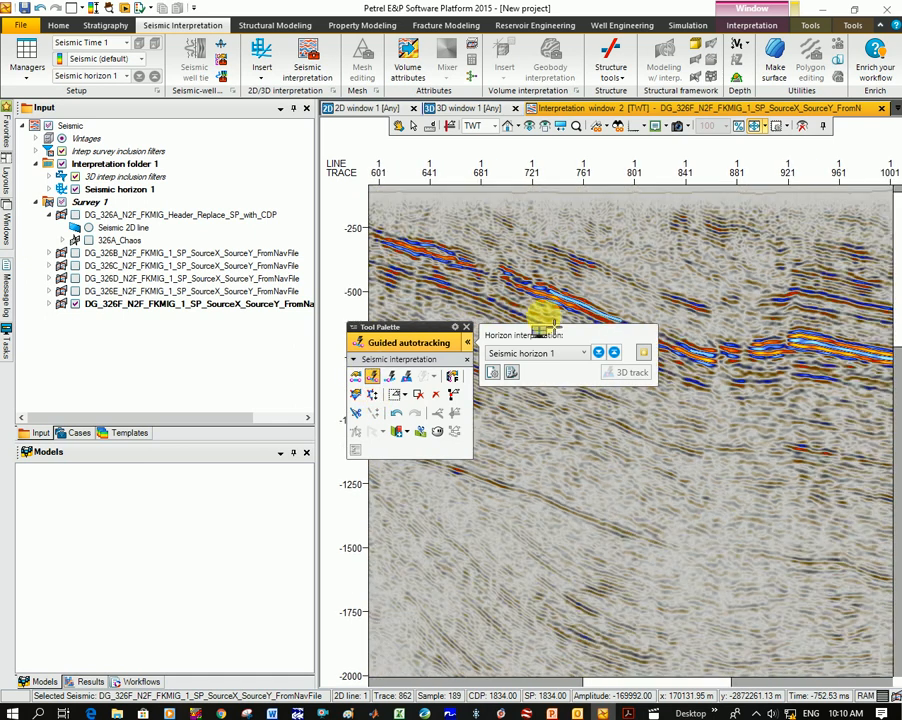
Switch to manual horizon interpretation mode after picking the trough reflector.
left_click(356, 376)
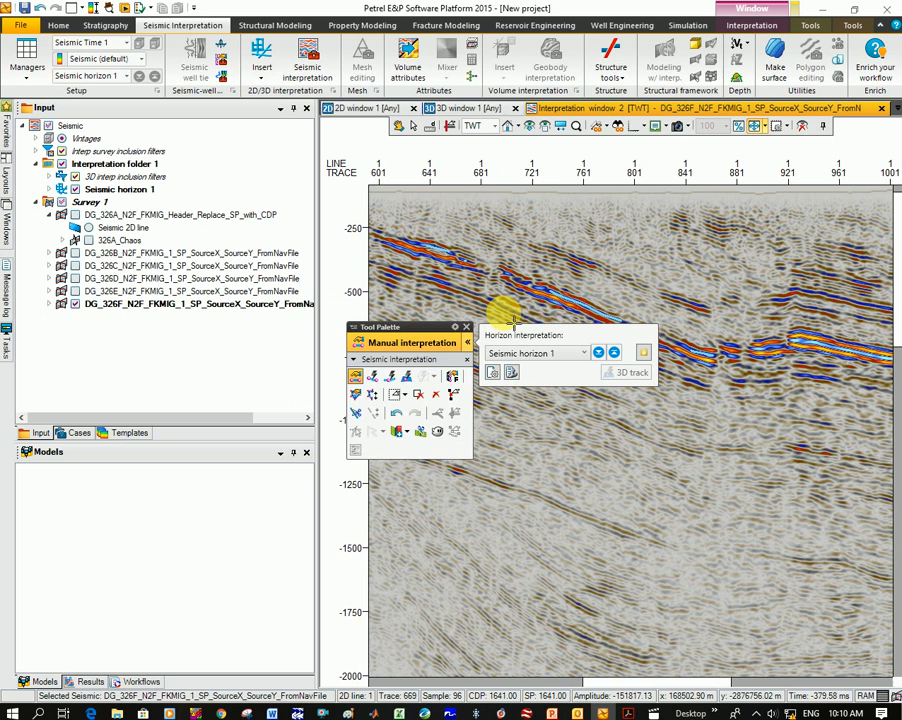
mouse_move(392, 376)
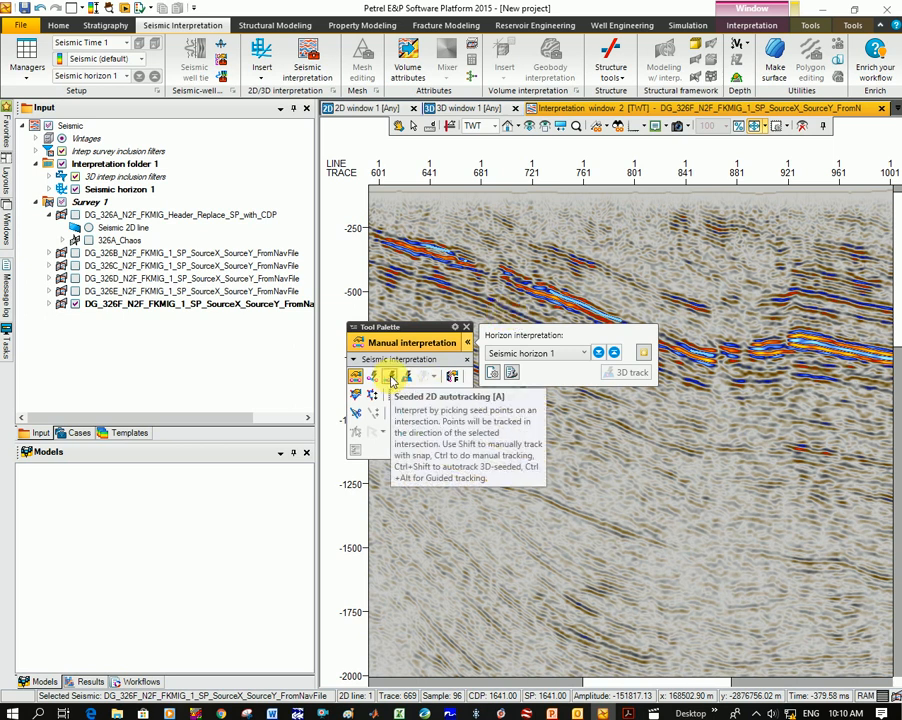
mouse_move(410, 376)
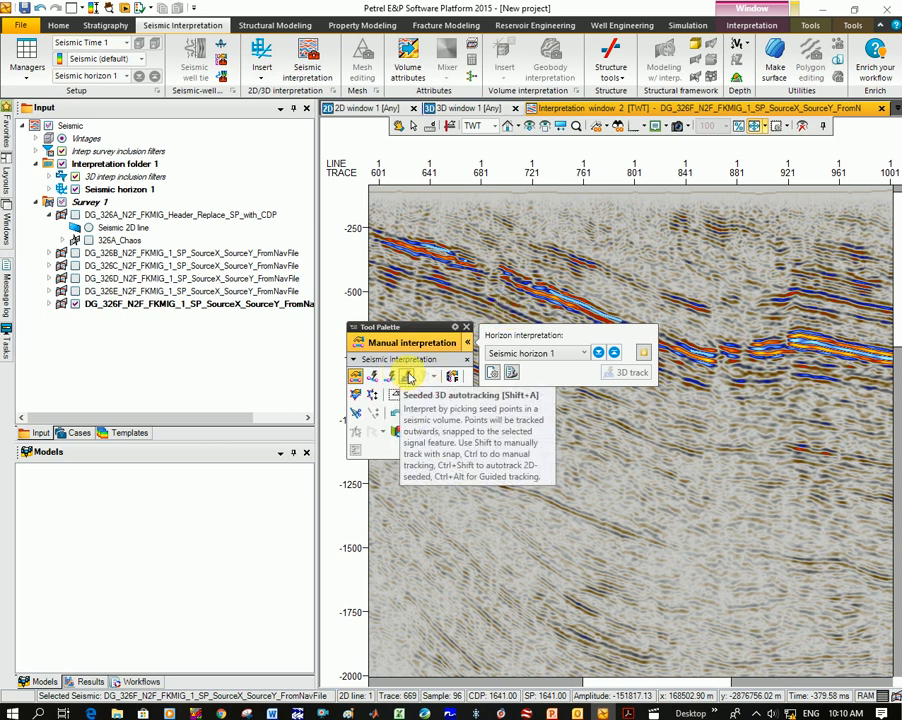